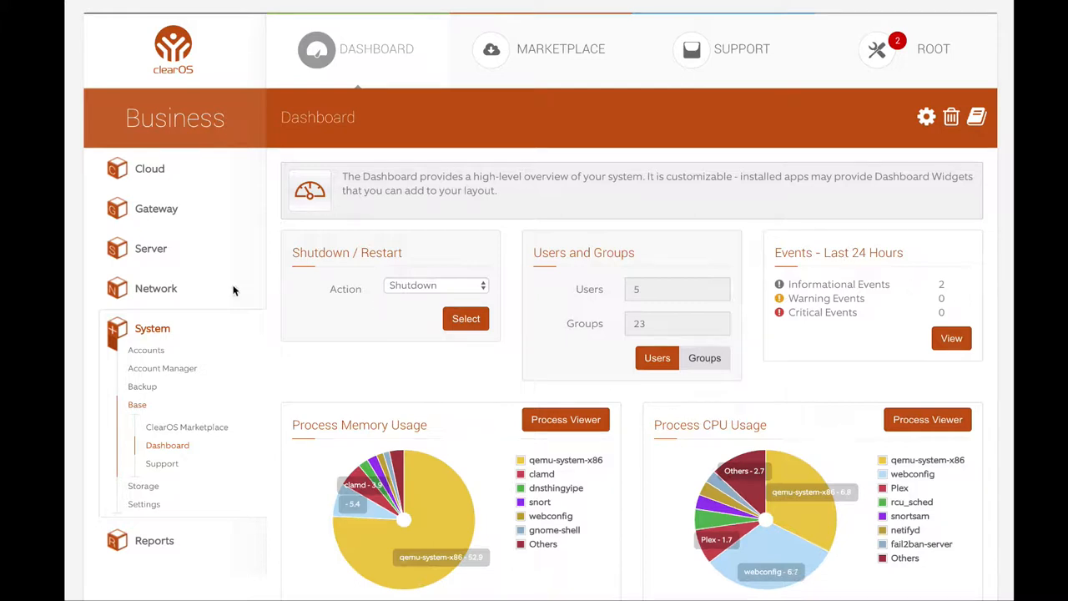
mouse_move(161, 259)
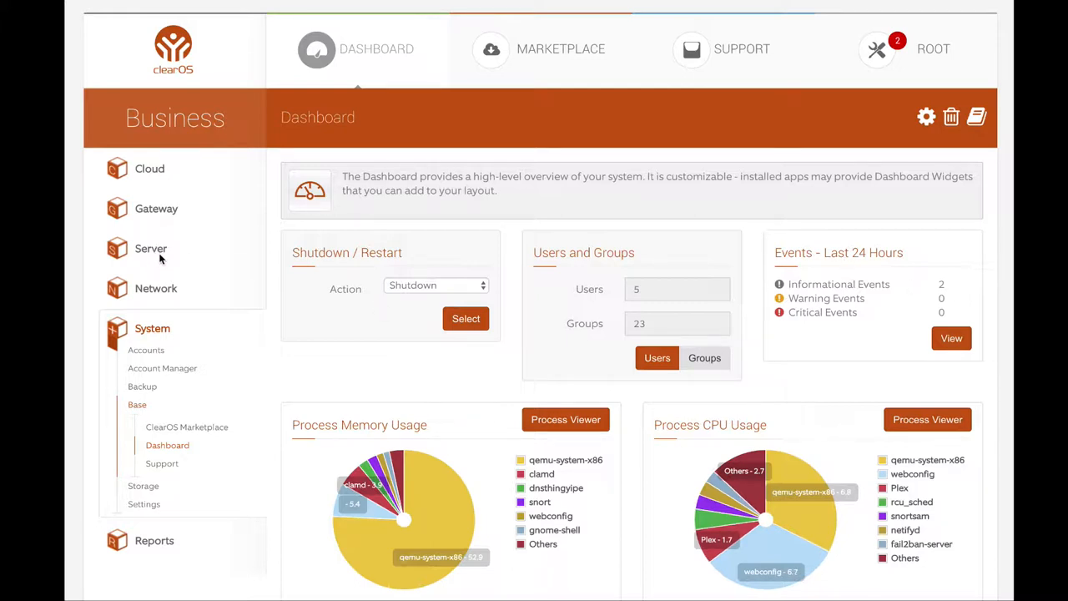
mouse_move(154, 217)
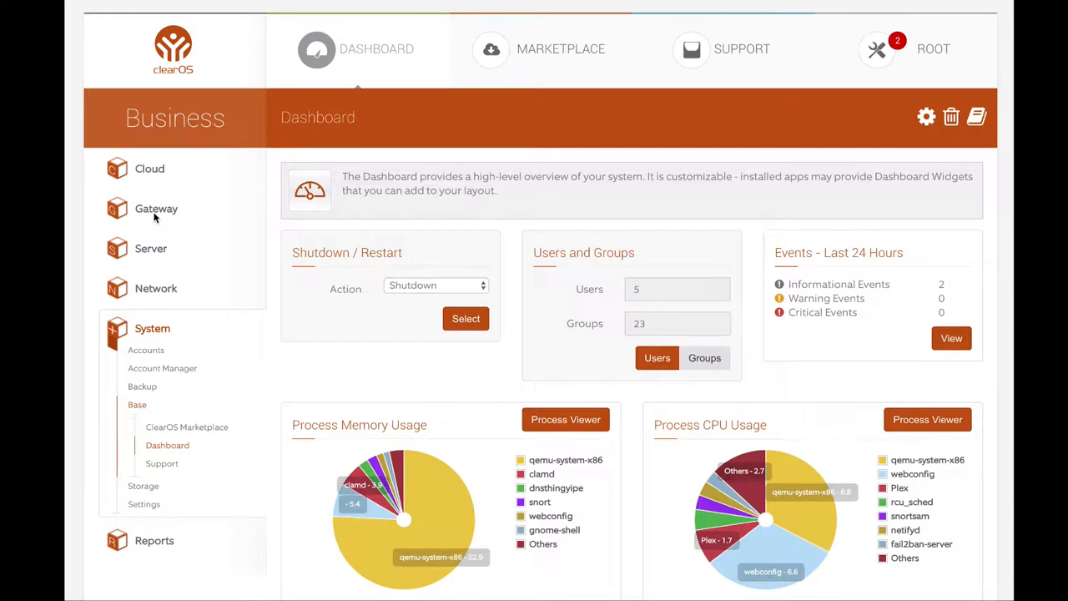
Expand the Gateway category to show Antimalware, Content Filter and Proxy, and Intrusion Protection
left_click(156, 209)
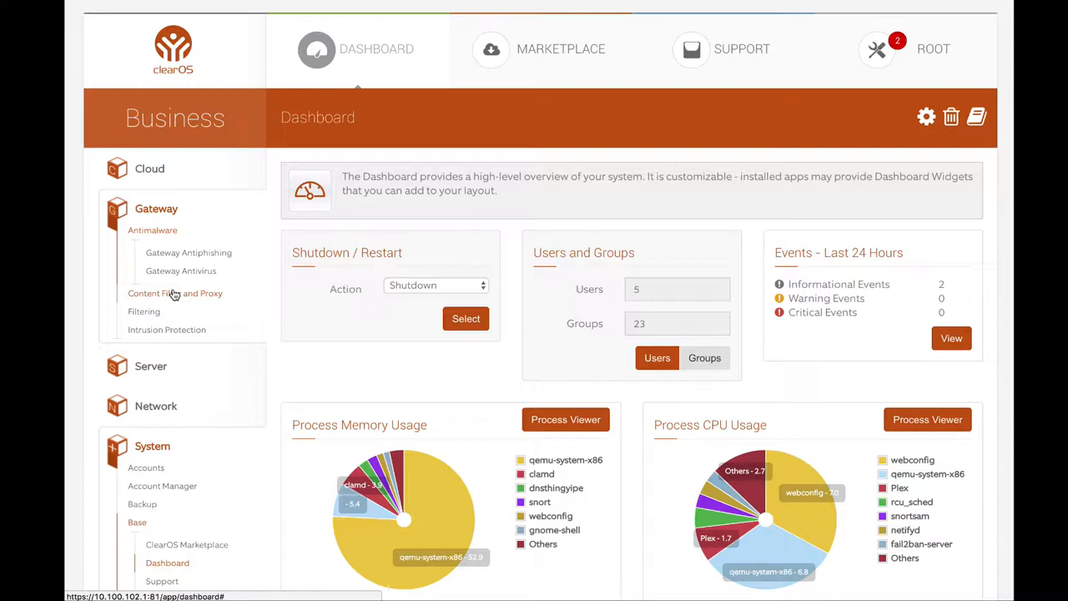
Expand the Gateway subgroups, then open the Server category with applications, backup, database and directory apps
left_click(174, 293)
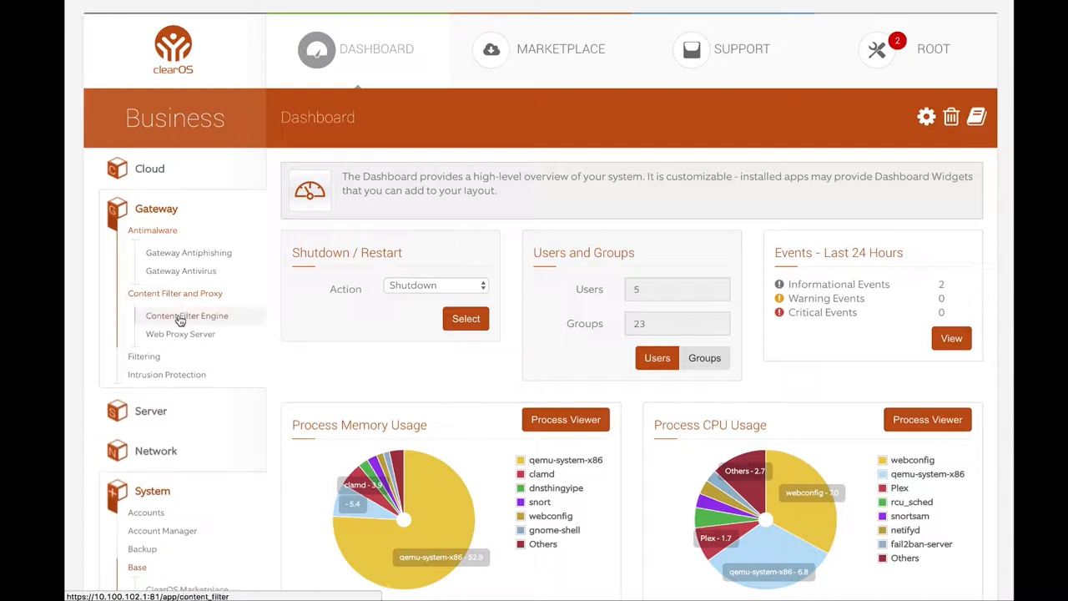
scroll("down", 3)
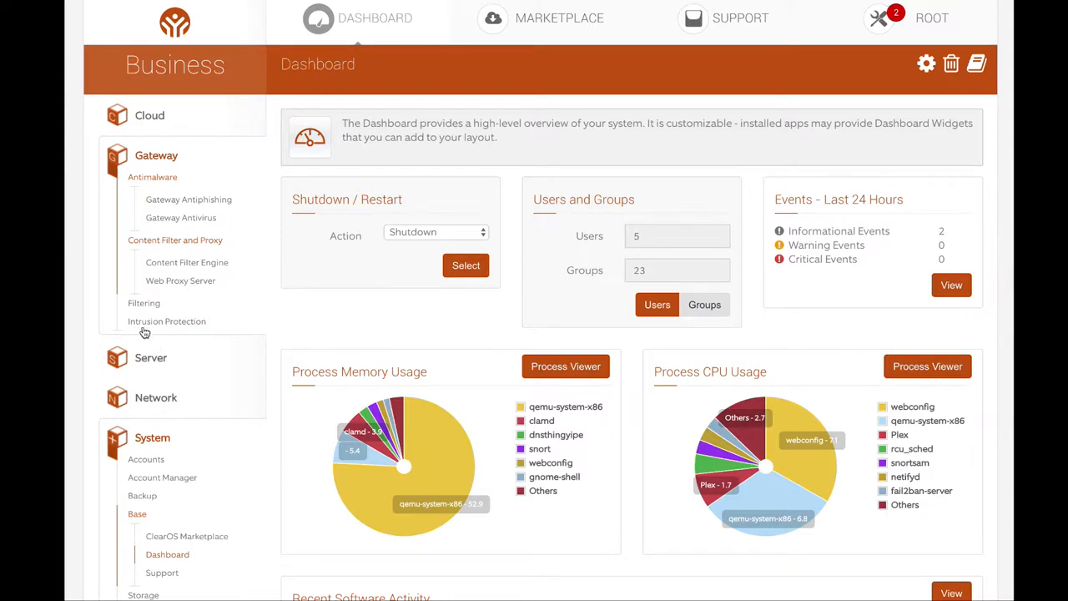
left_click(143, 303)
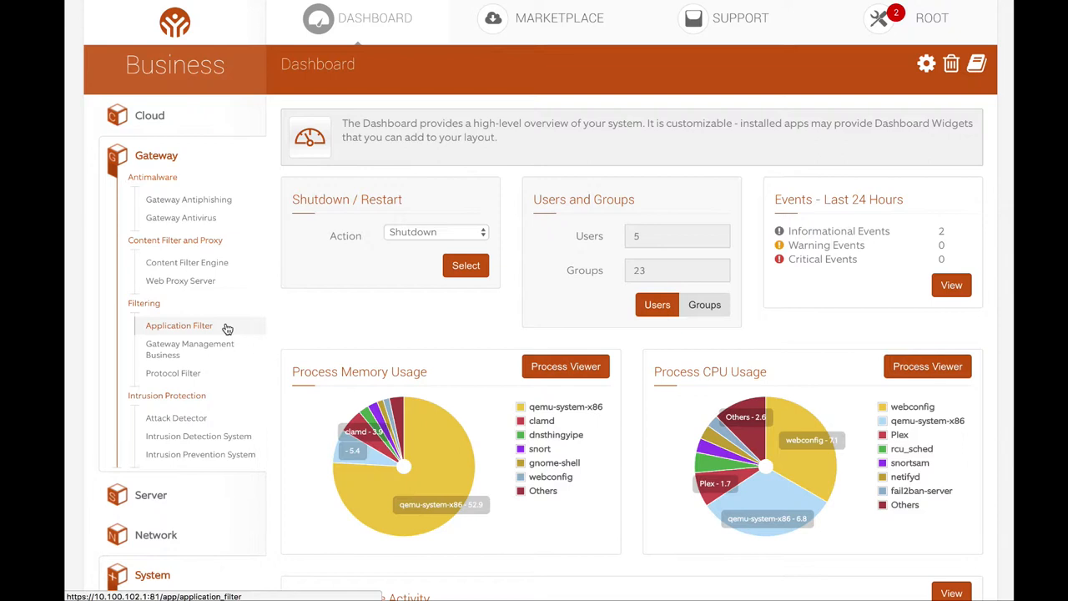
mouse_move(207, 345)
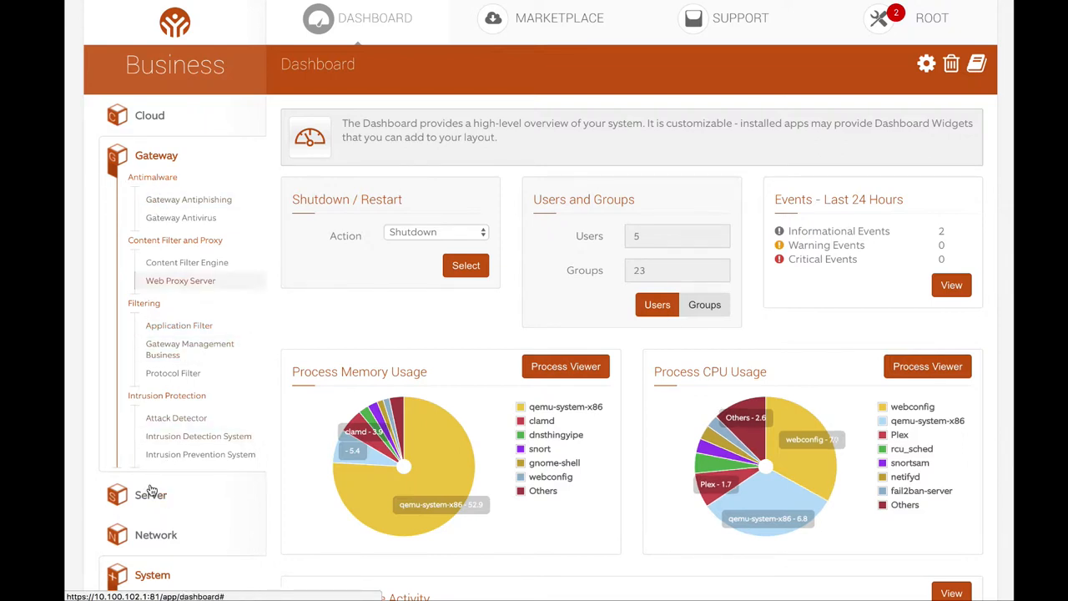
left_click(150, 494)
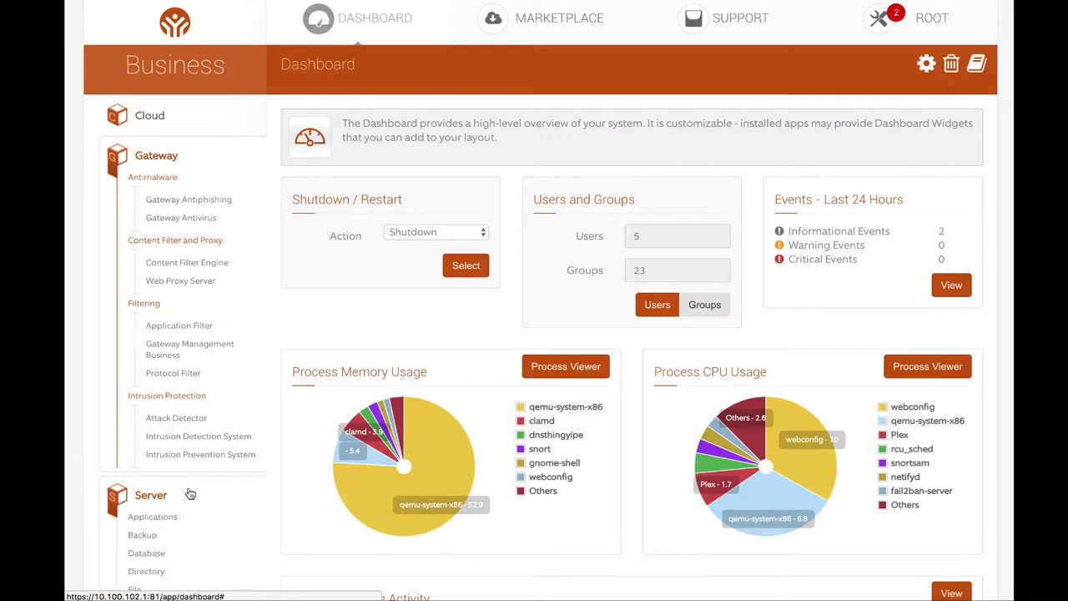
Expand the Network, Applications and Backup groups, then open MariaDB Database Server
scroll("down", 3)
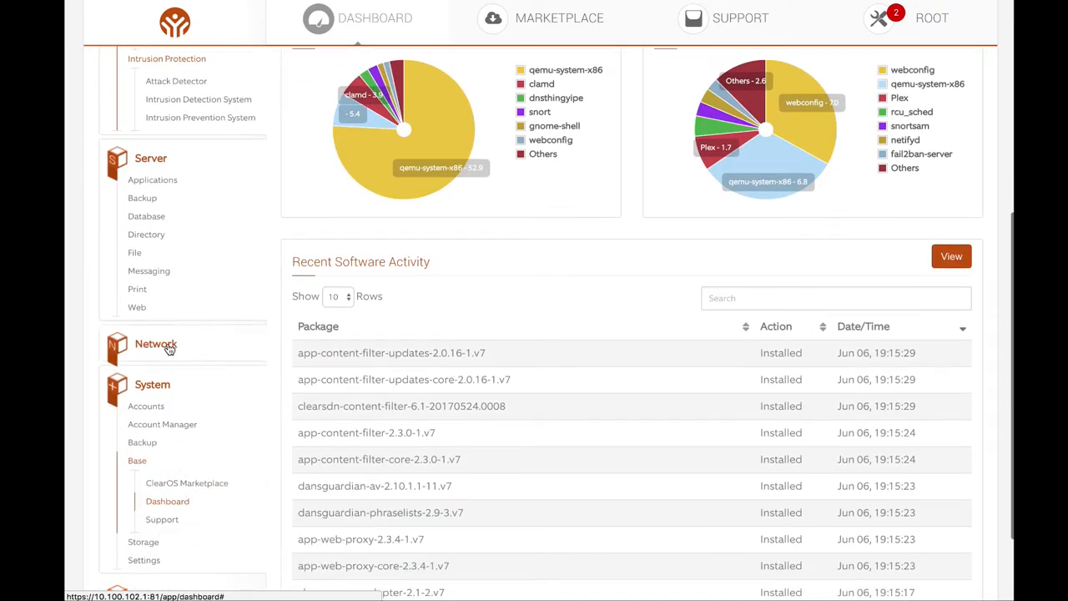
left_click(155, 344)
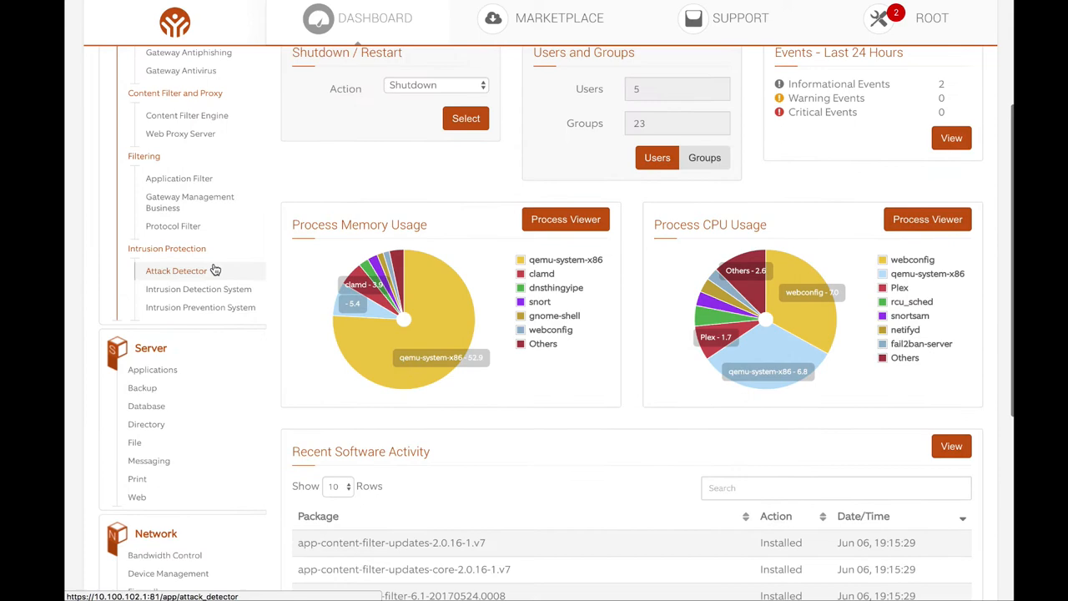
scroll("up", 3)
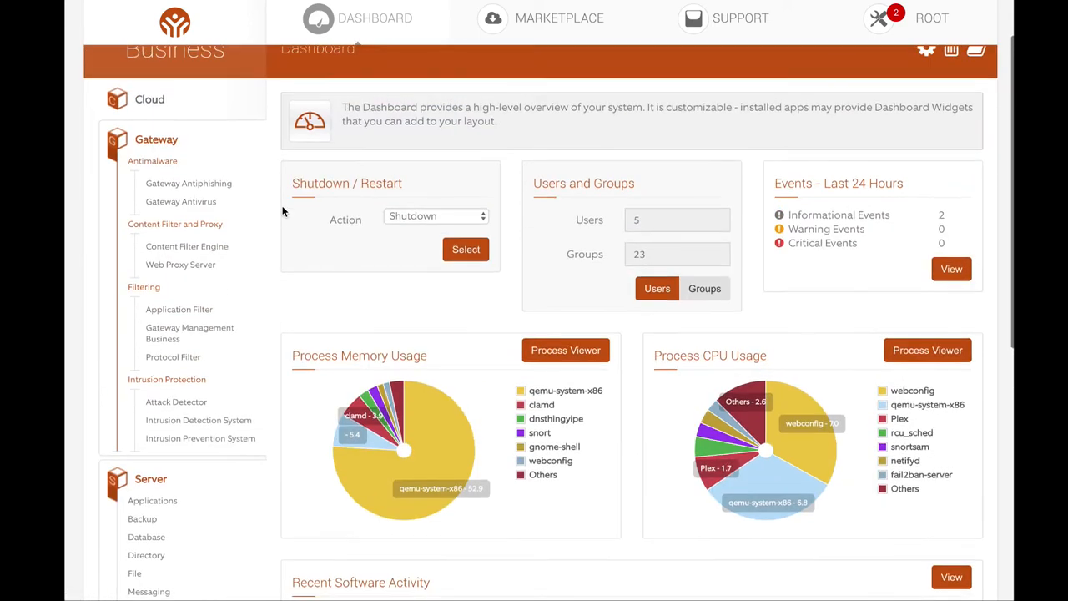
scroll("down", 3)
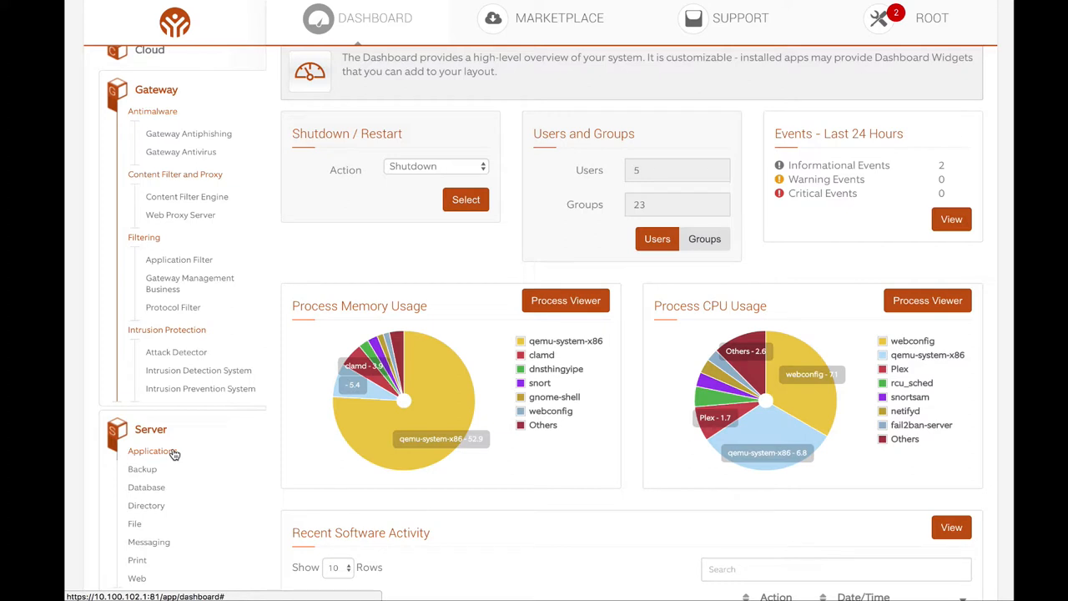
left_click(152, 451)
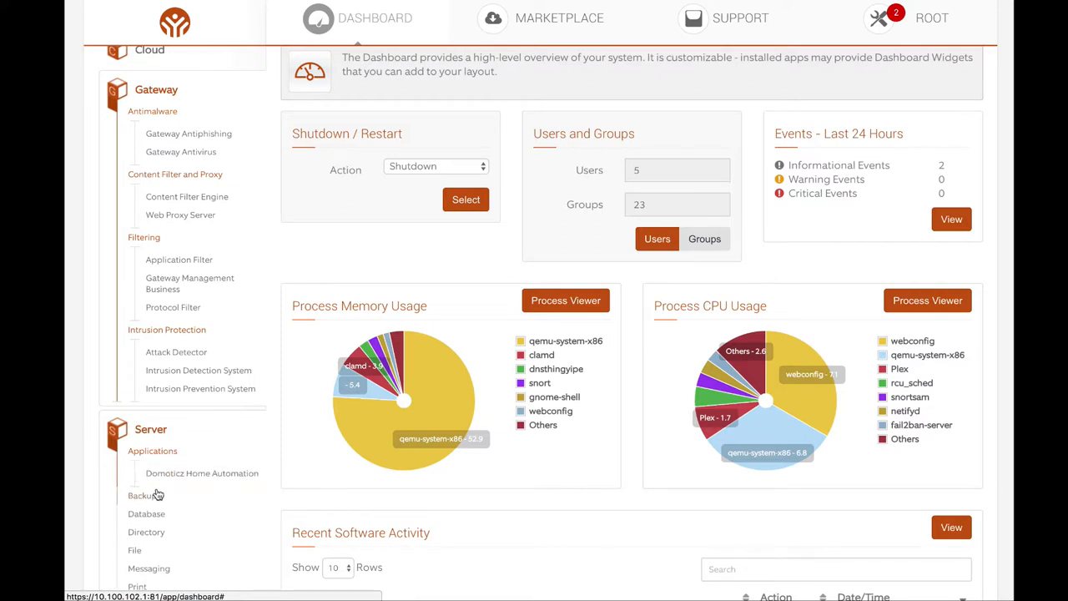
left_click(142, 494)
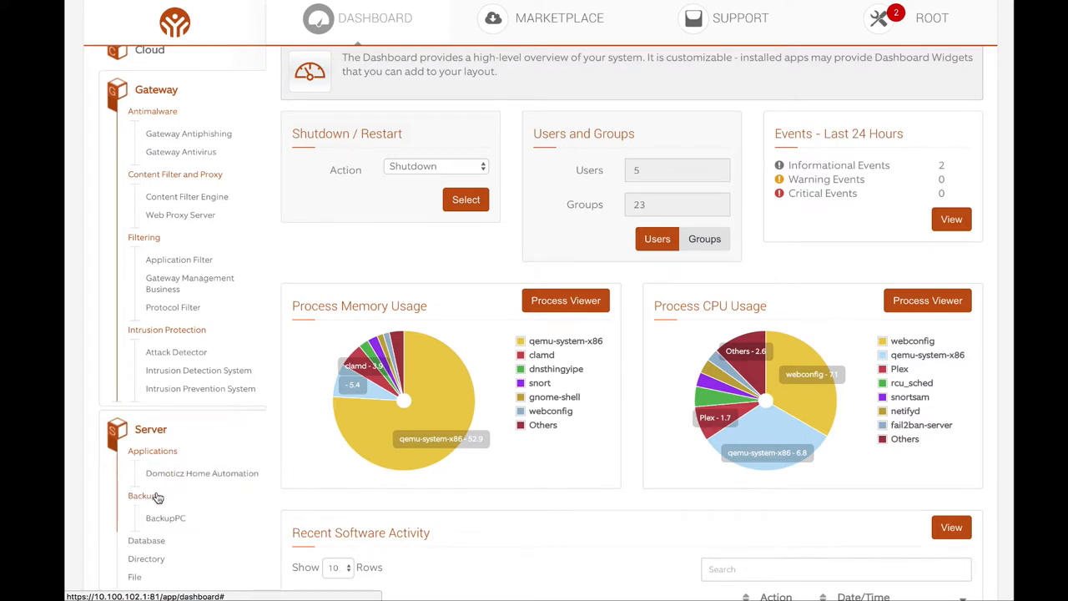
scroll("down", 3)
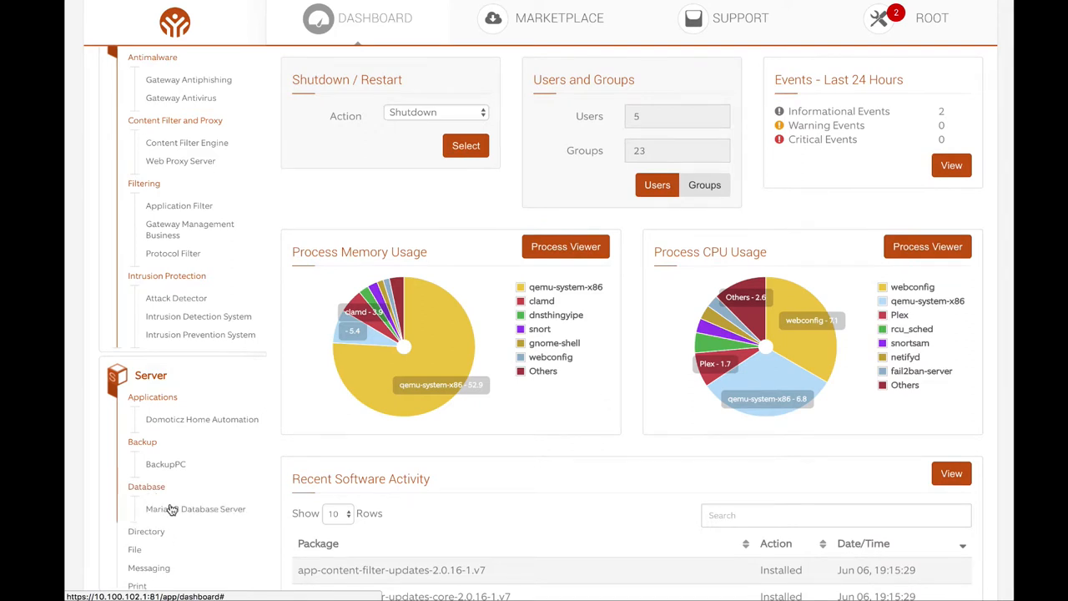
left_click(196, 508)
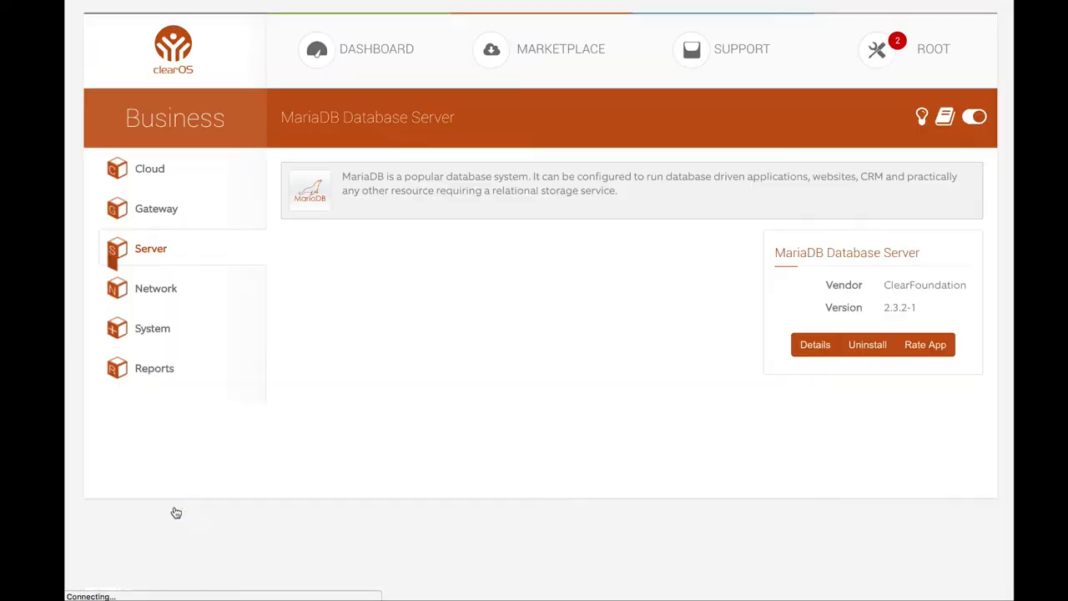
Start the MariaDB database server and focus the empty database password form
left_click(151, 248)
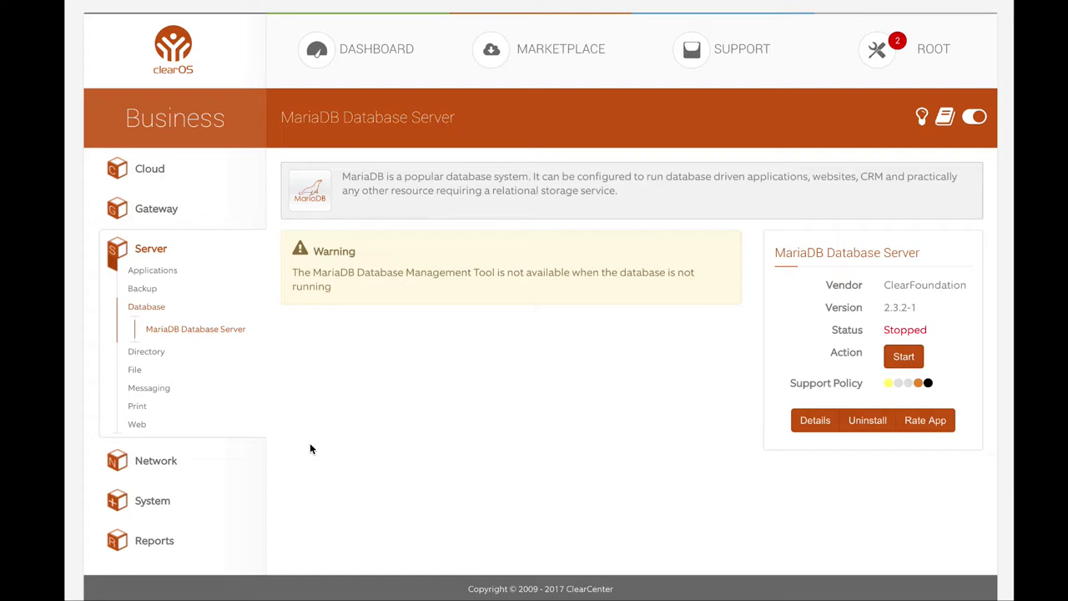
mouse_move(745, 412)
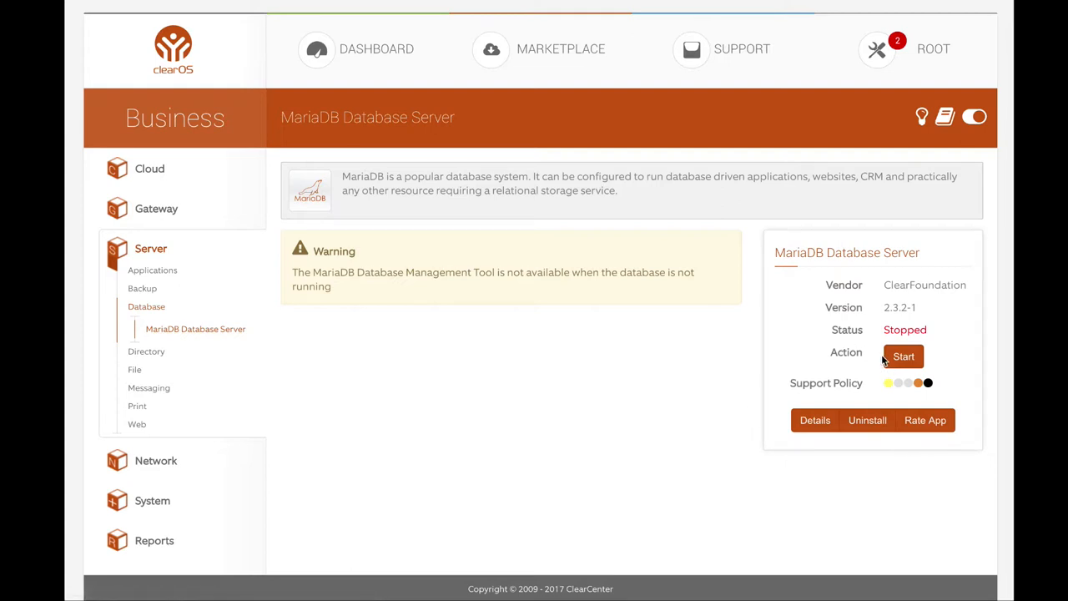
left_click(903, 356)
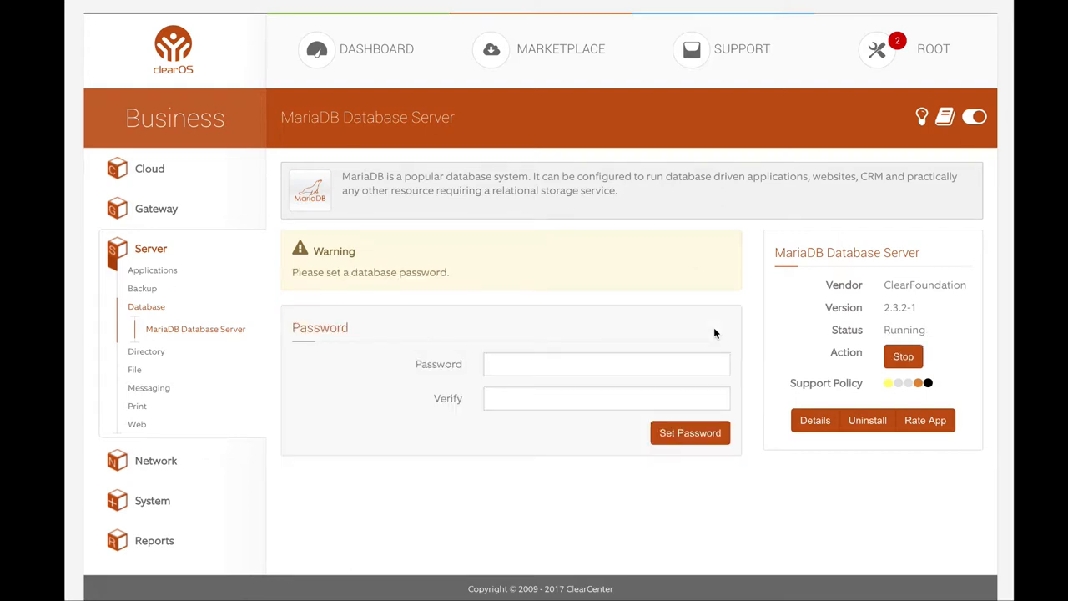
left_click(606, 364)
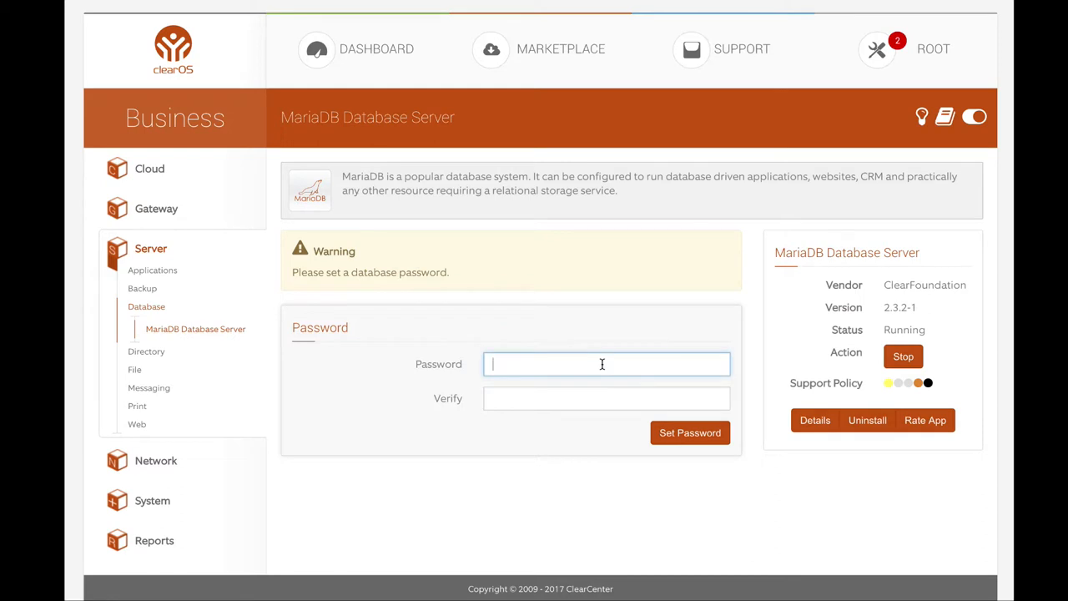
Enter and confirm a matching MariaDB password, fixing the mismatch, and submit it
type("••••")
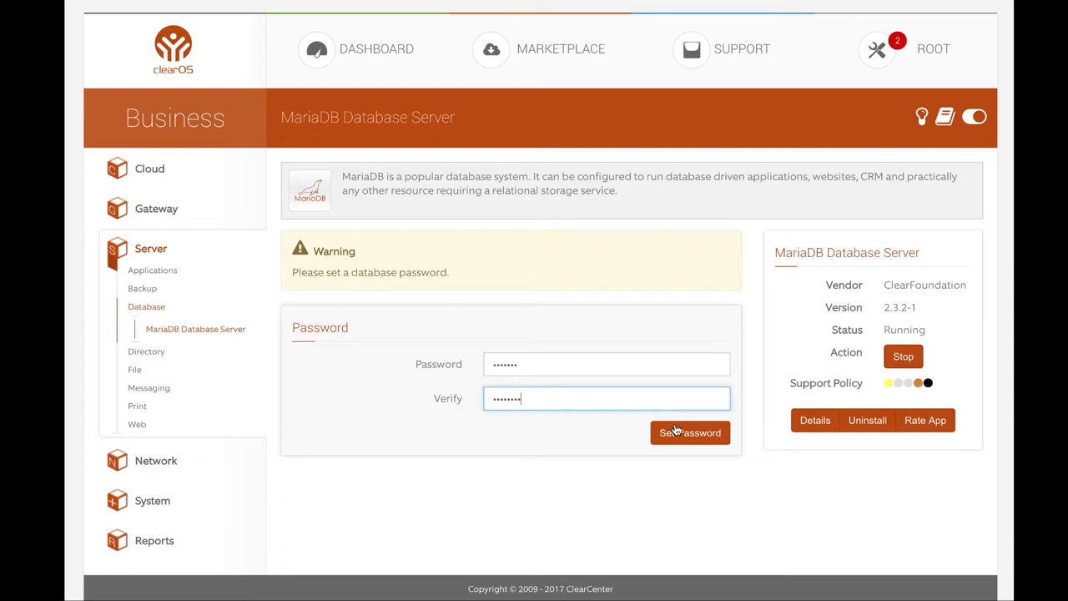
left_click(689, 432)
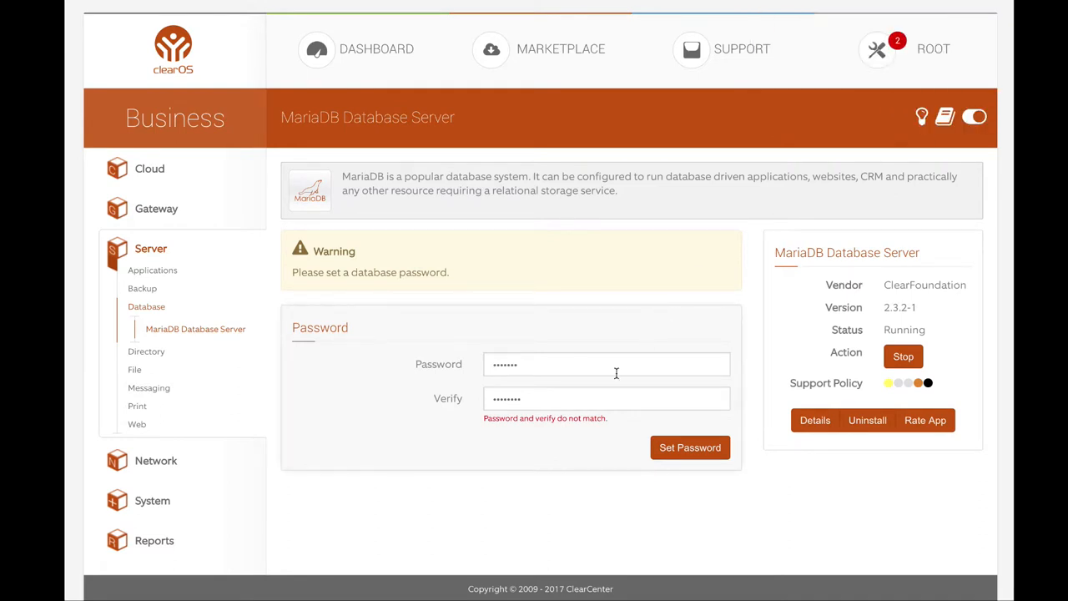
left_click(607, 364)
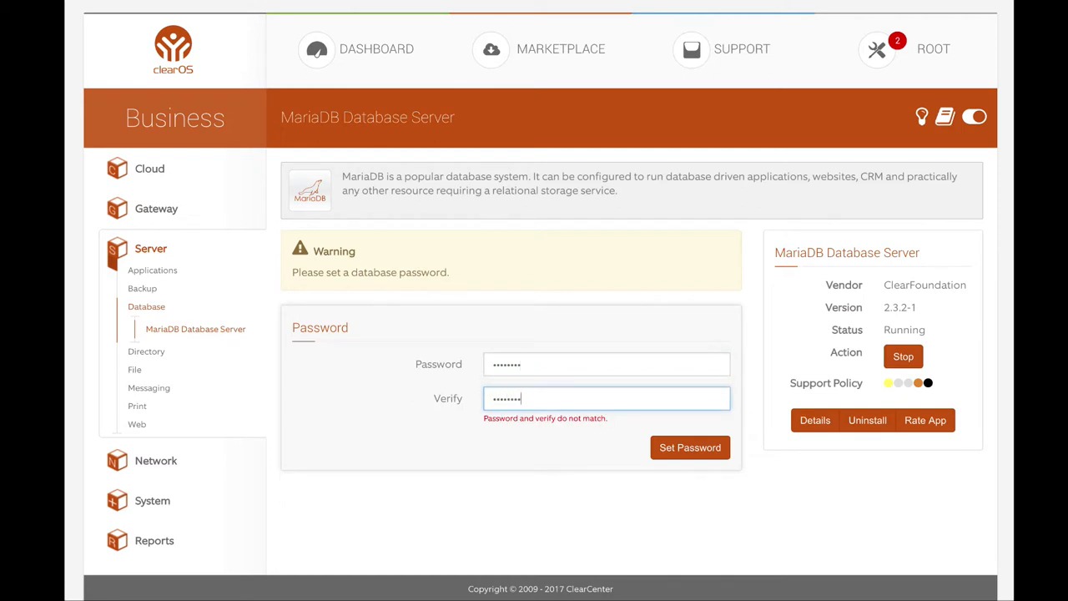
left_click(689, 447)
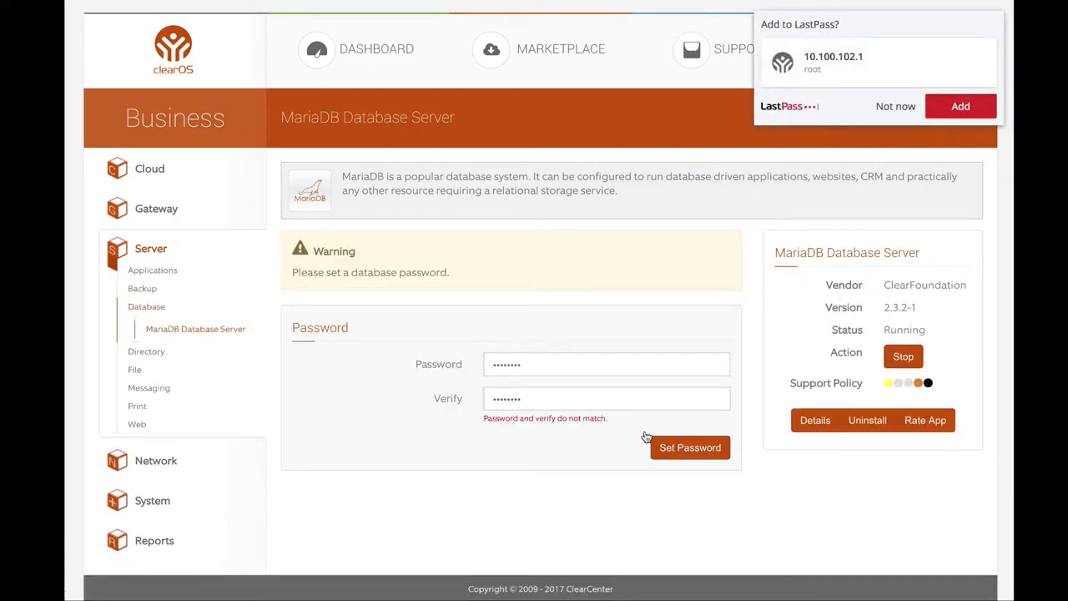
mouse_move(588, 389)
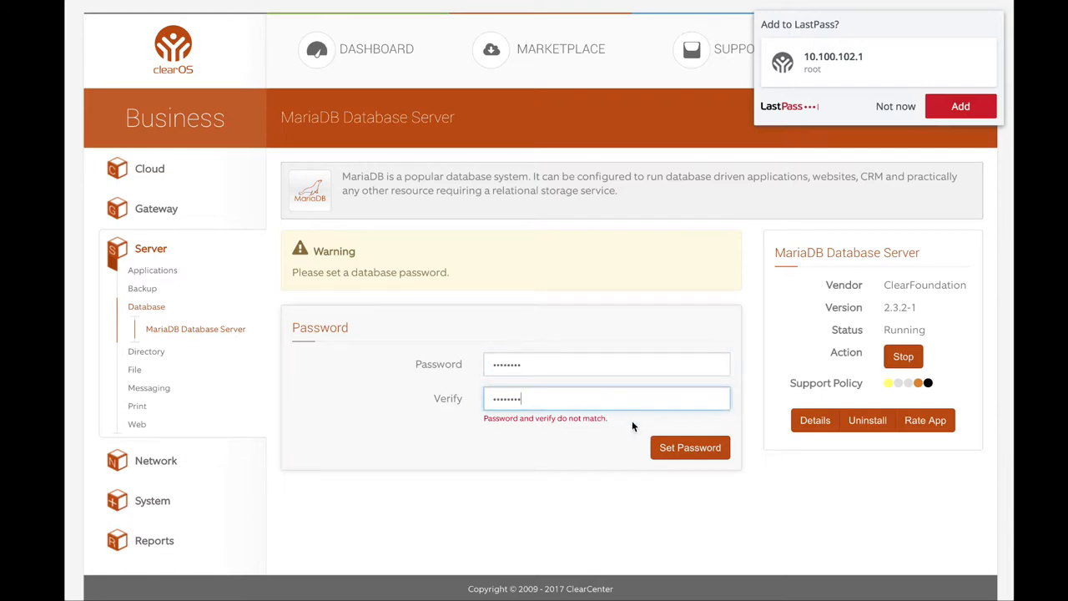
left_click(689, 447)
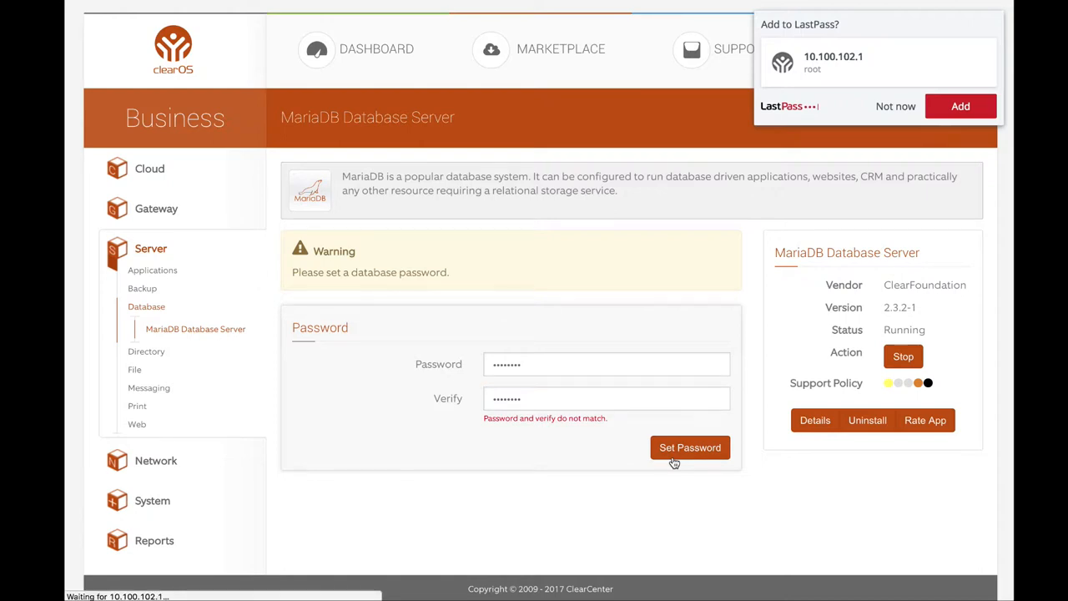
left_click(689, 447)
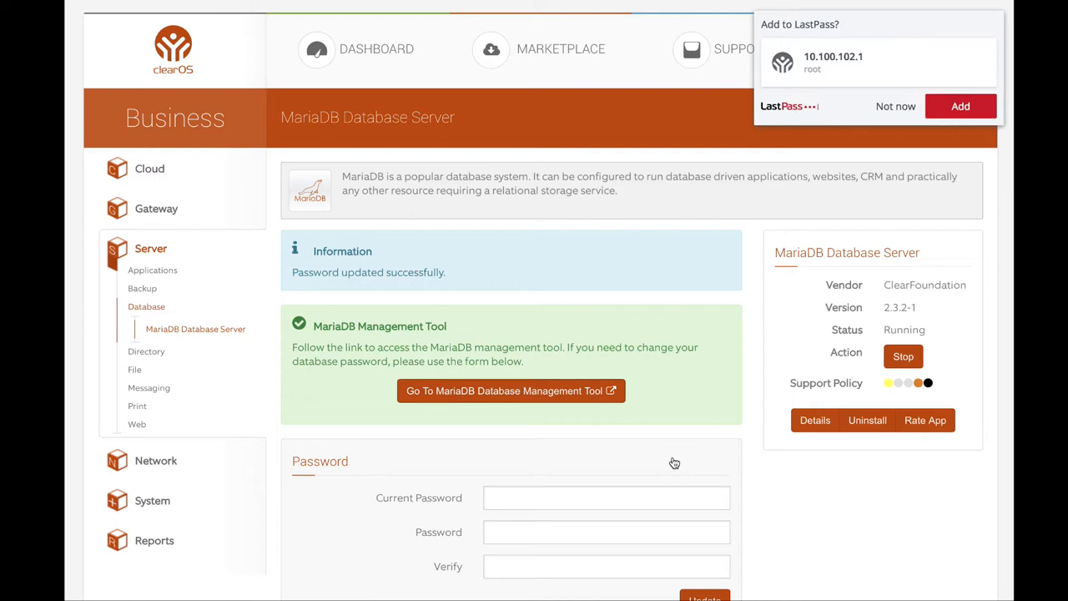
mouse_move(918, 106)
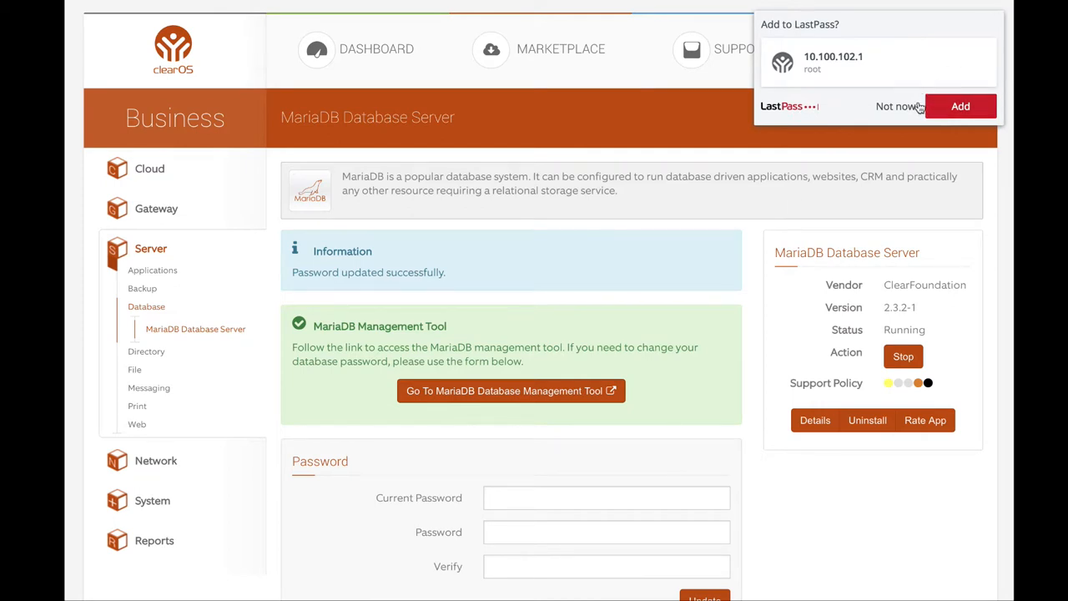
Dismiss the LastPass save prompt and open the phpMyAdmin database management tool
left_click(895, 106)
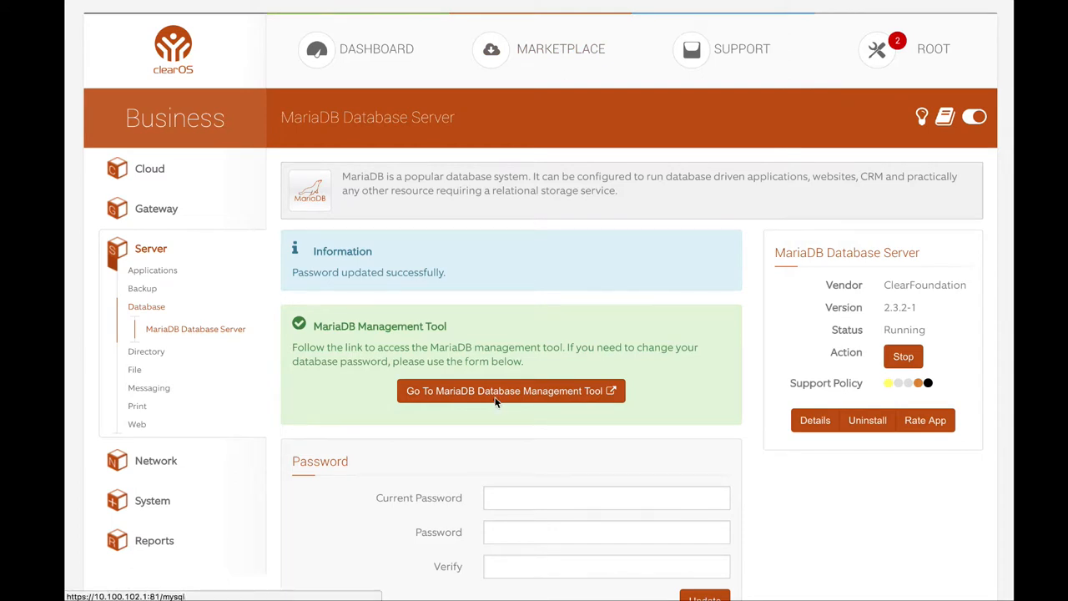
left_click(511, 391)
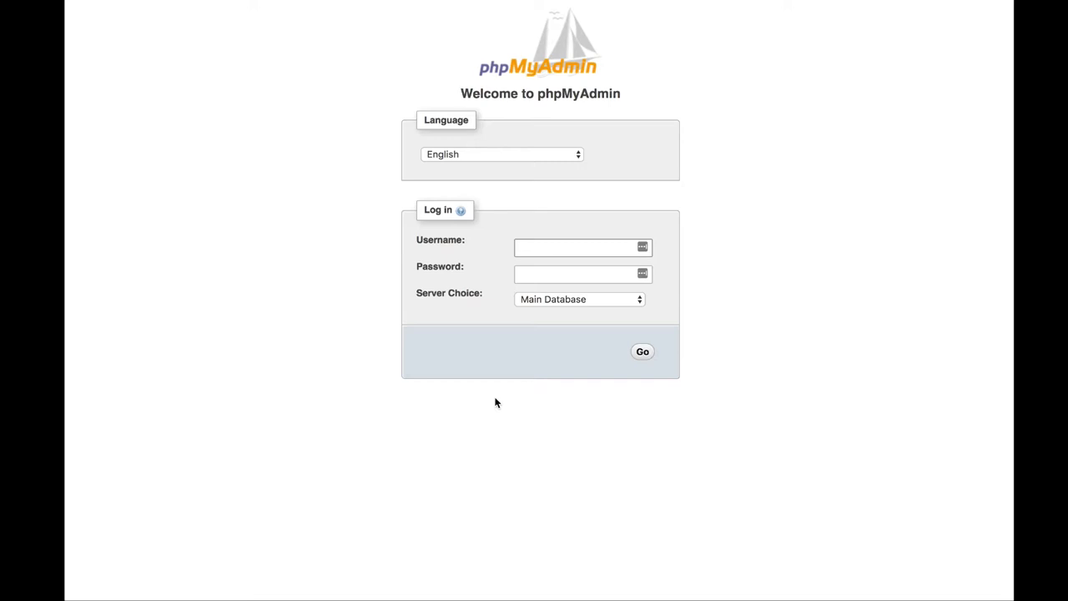
mouse_move(412, 305)
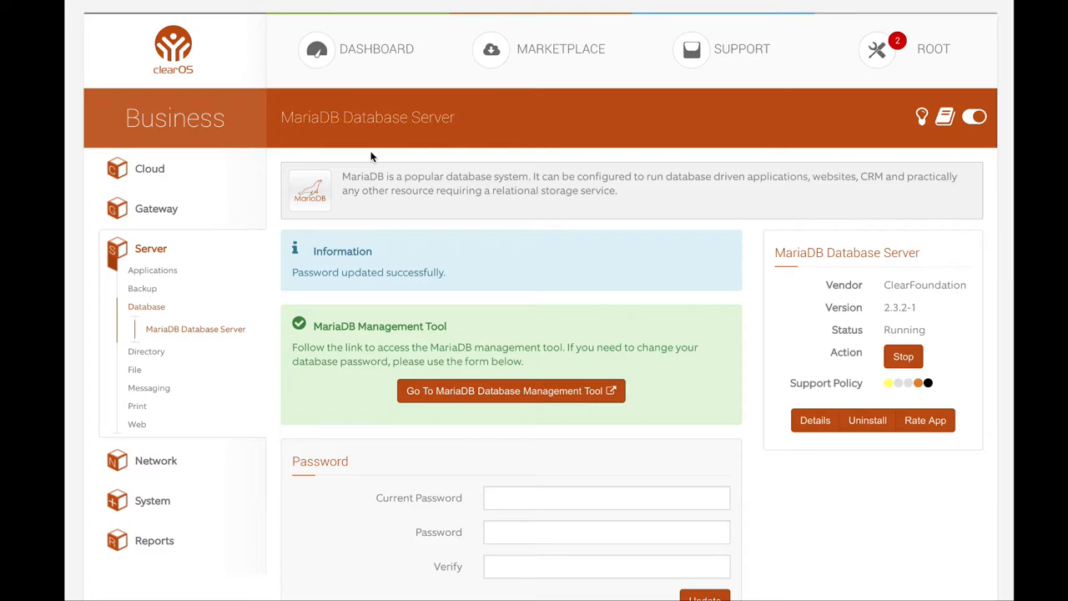
mouse_move(348, 219)
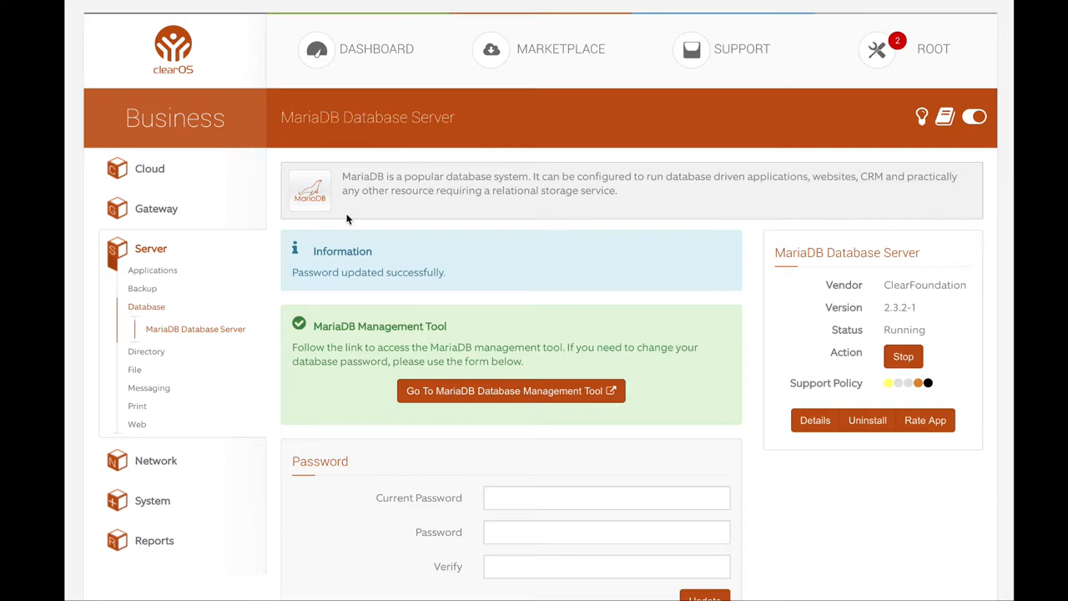
mouse_move(223, 397)
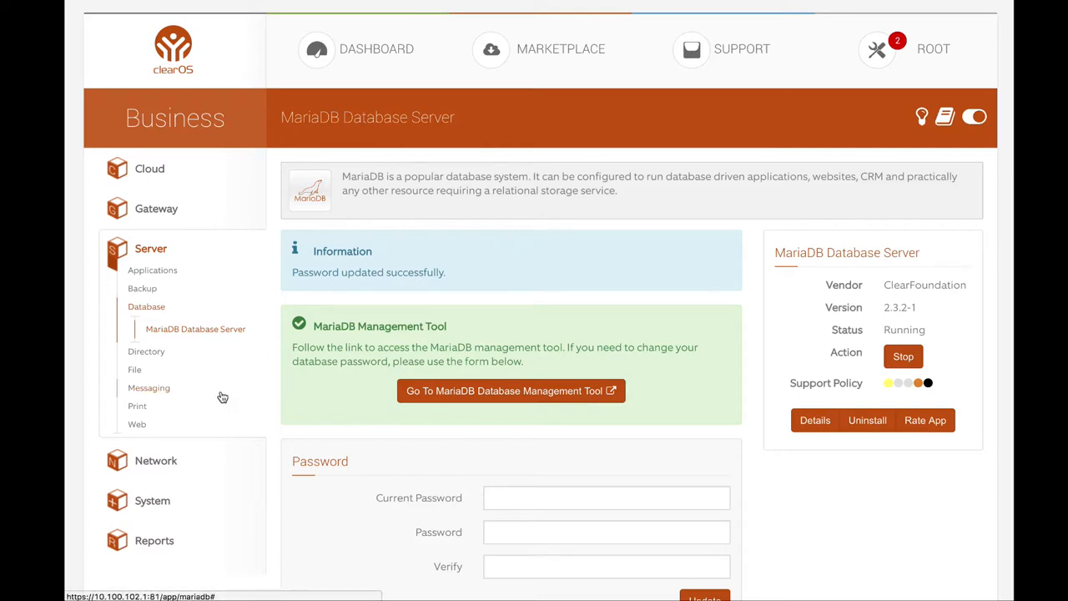
mouse_move(151, 499)
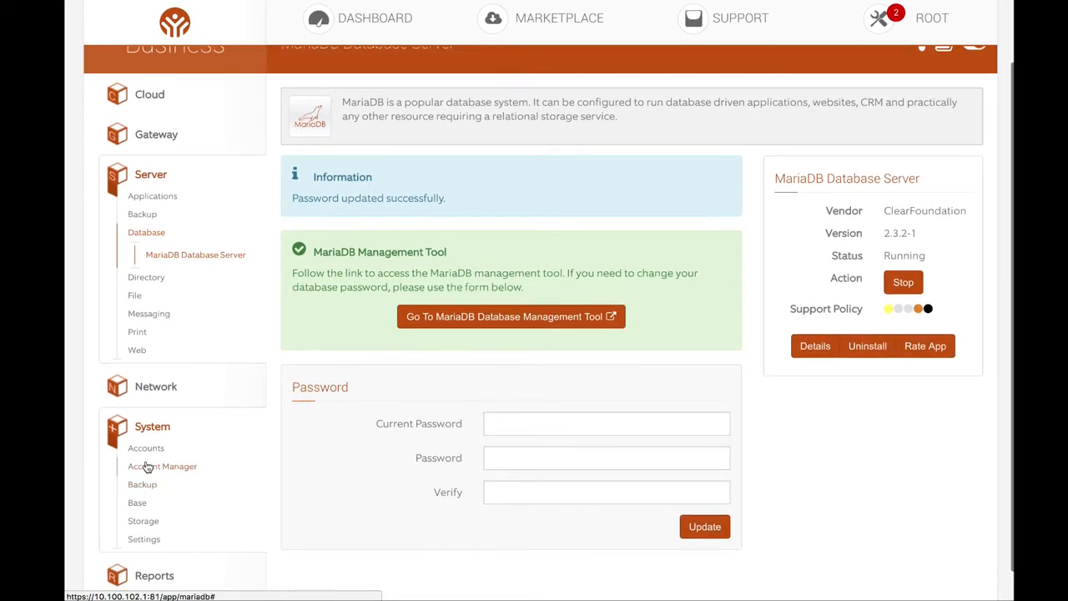
mouse_move(165, 553)
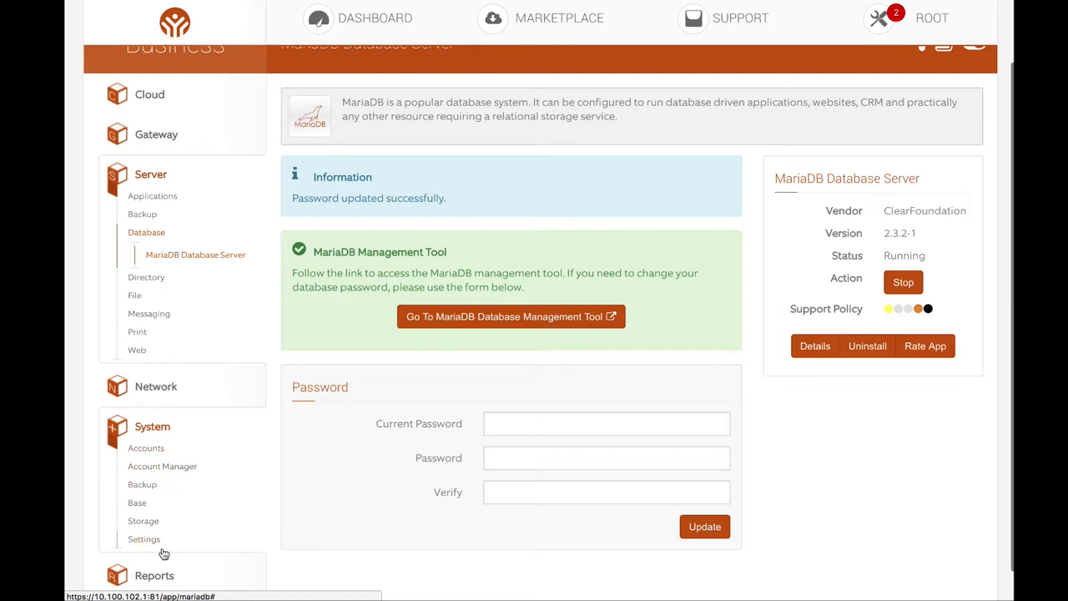
mouse_move(158, 441)
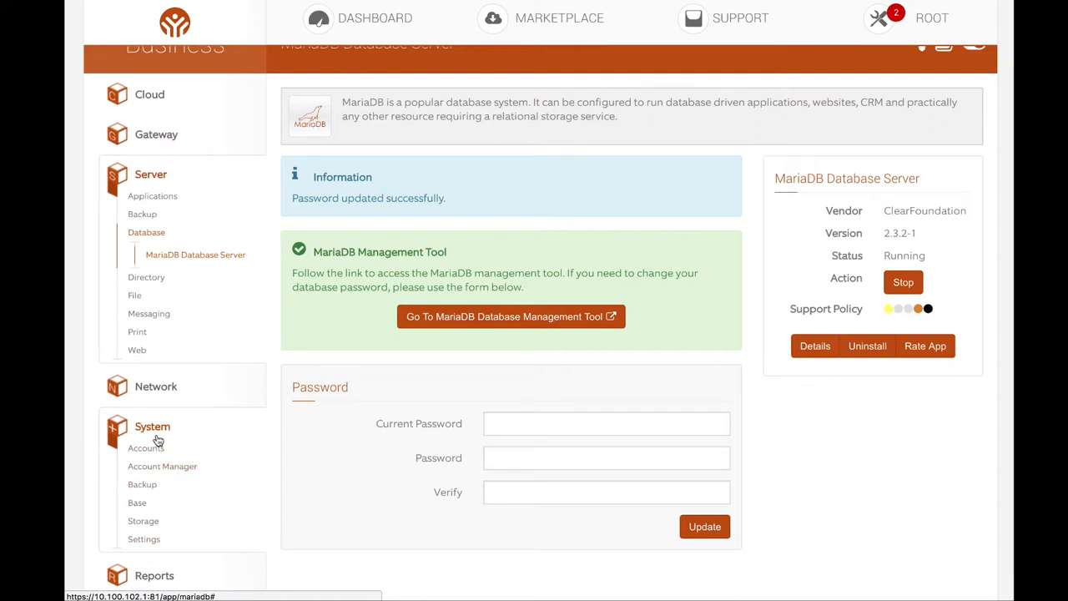
Expand System > Accounts to show Administrators, Groups and Users
left_click(146, 448)
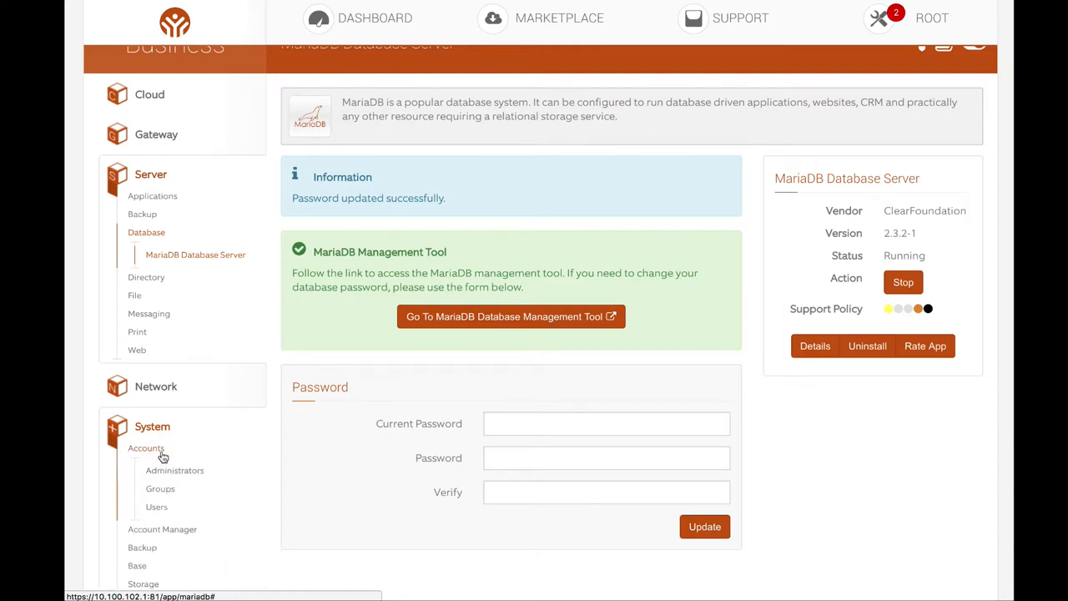
scroll("down", 3)
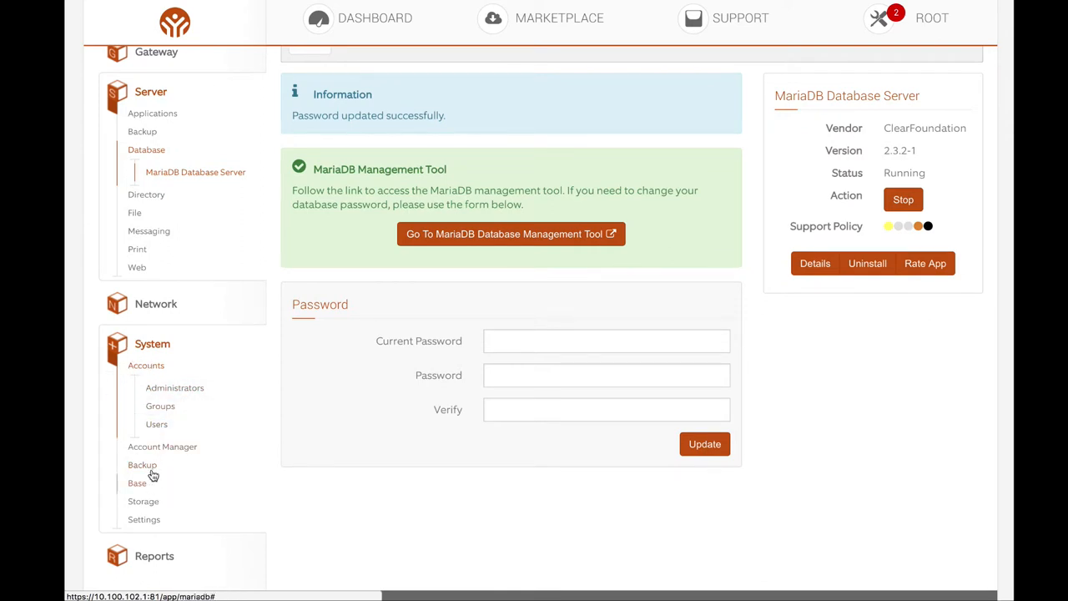
Open the Administrators app under System > Accounts
left_click(174, 387)
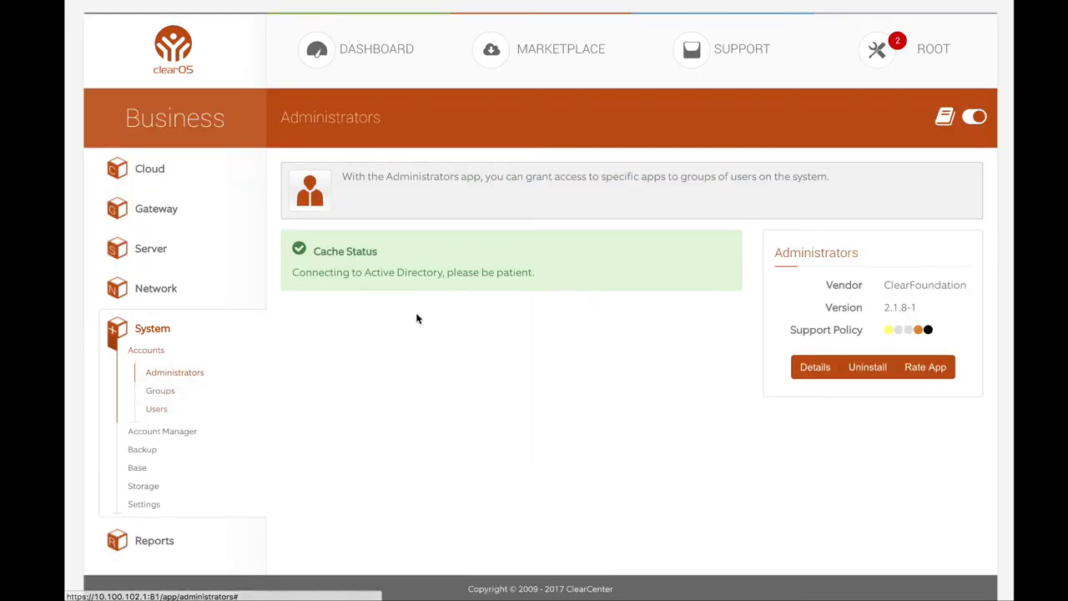
mouse_move(365, 325)
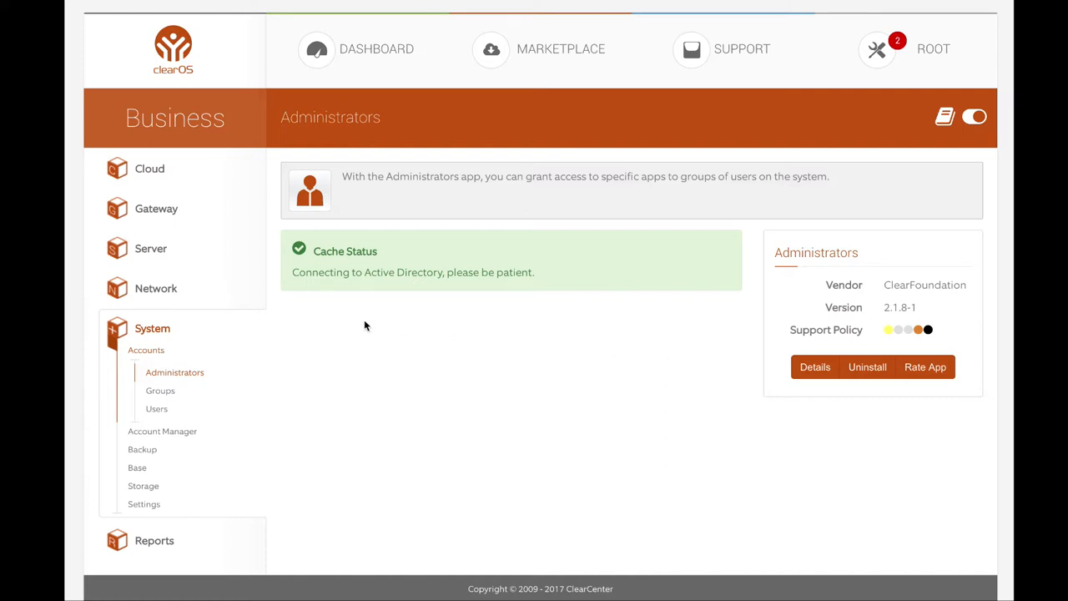
mouse_move(355, 322)
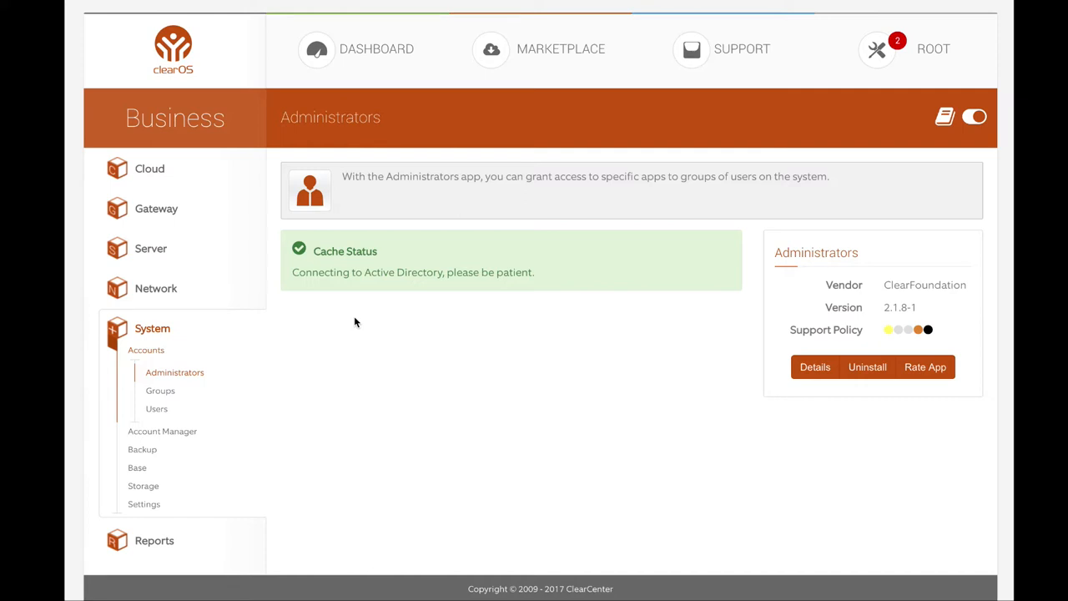
mouse_move(279, 363)
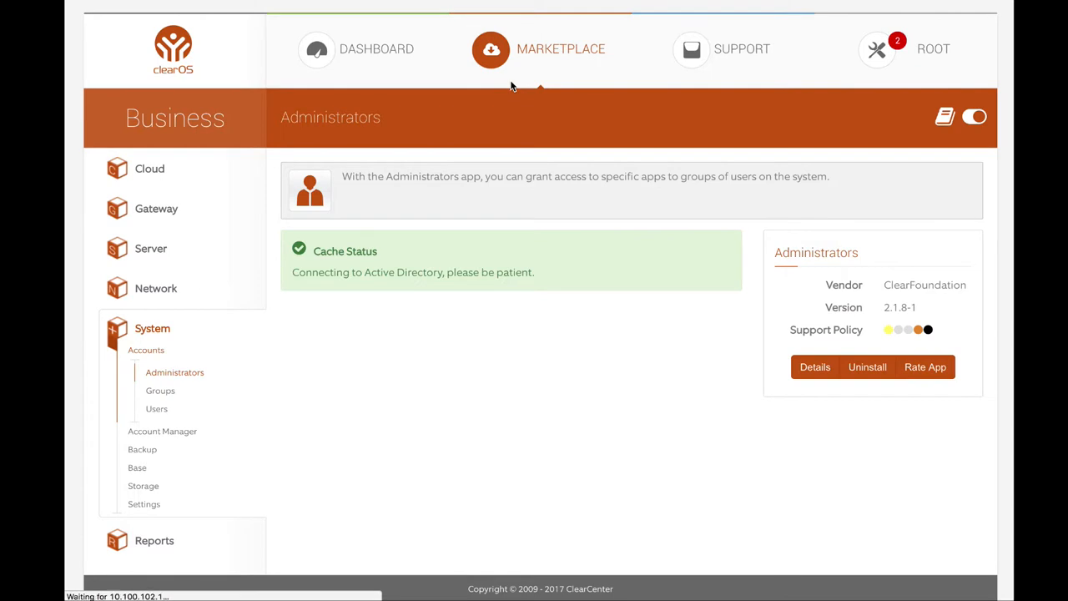
Open the Marketplace, listing installed apps like Antimalware Rules and Antispam Rules
left_click(560, 48)
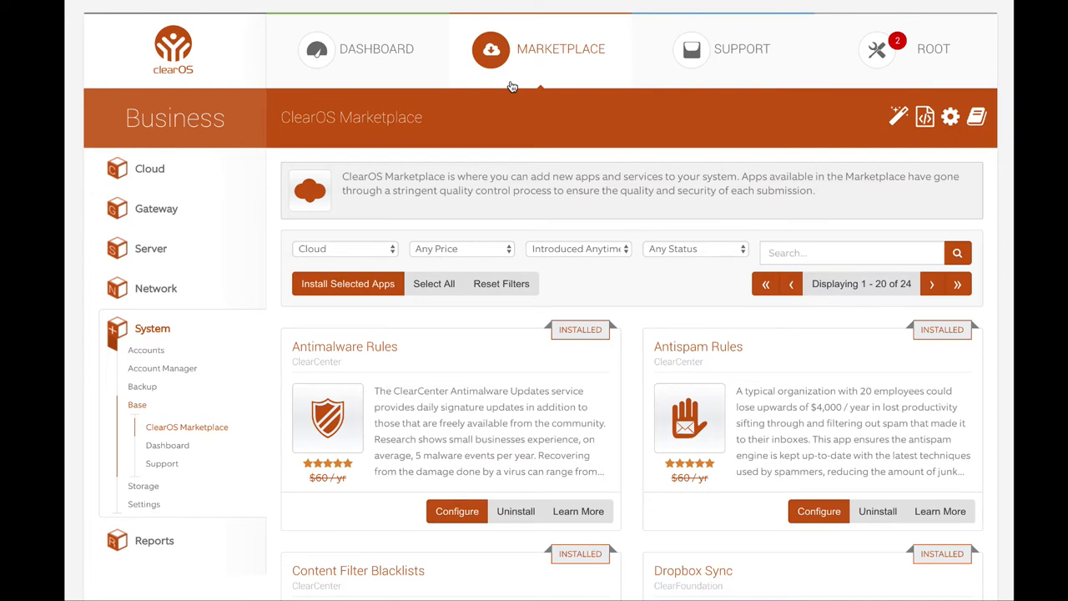
mouse_move(322, 160)
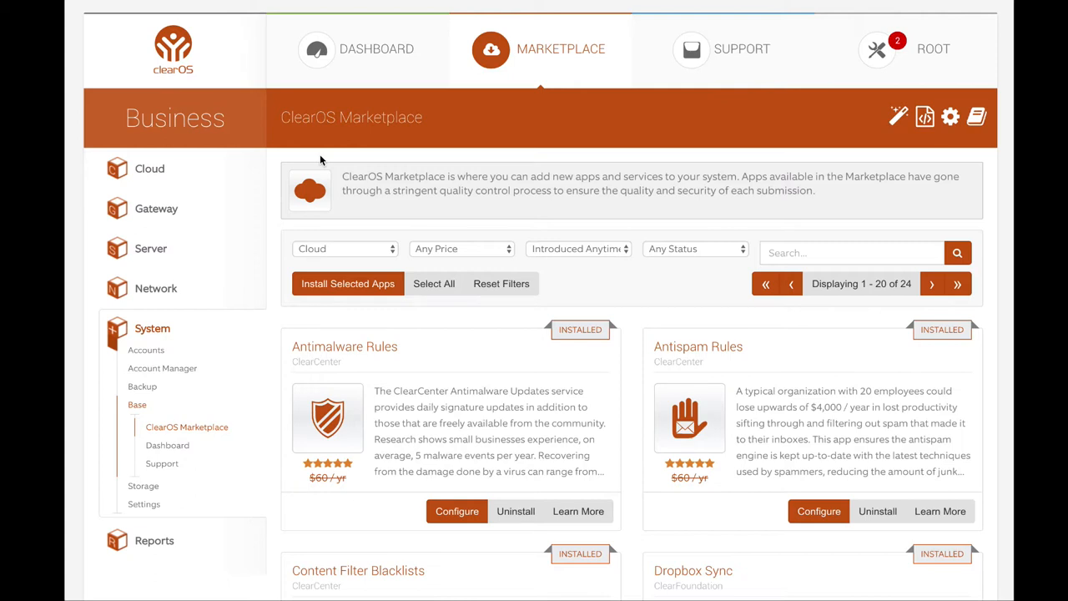
mouse_move(202, 40)
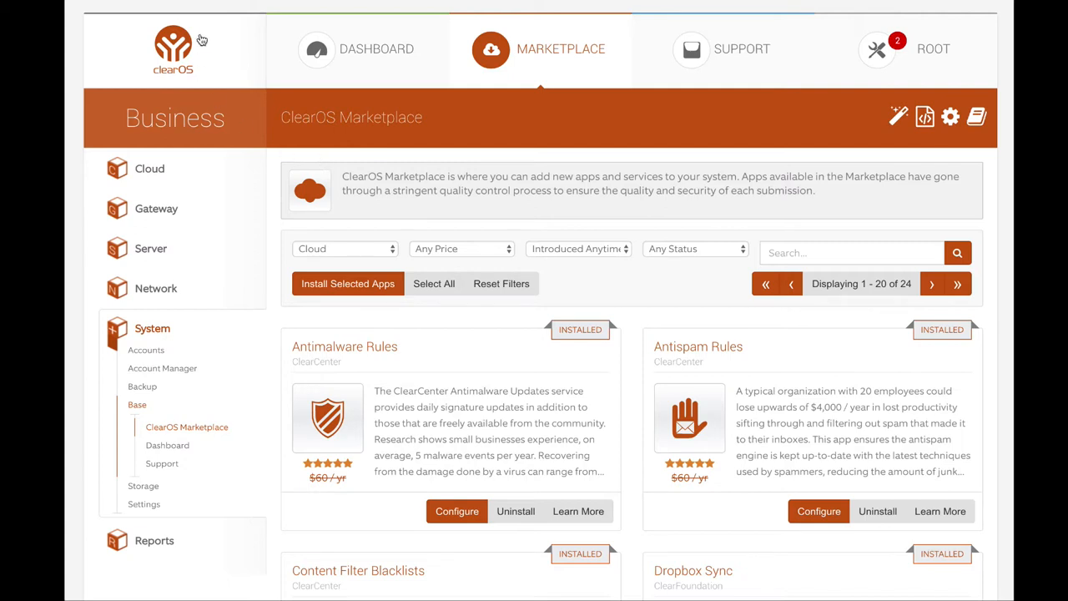
Expand Network to list Bandwidth Control, Device Management, Firewall, Infrastructure, VPN and Settings
left_click(156, 288)
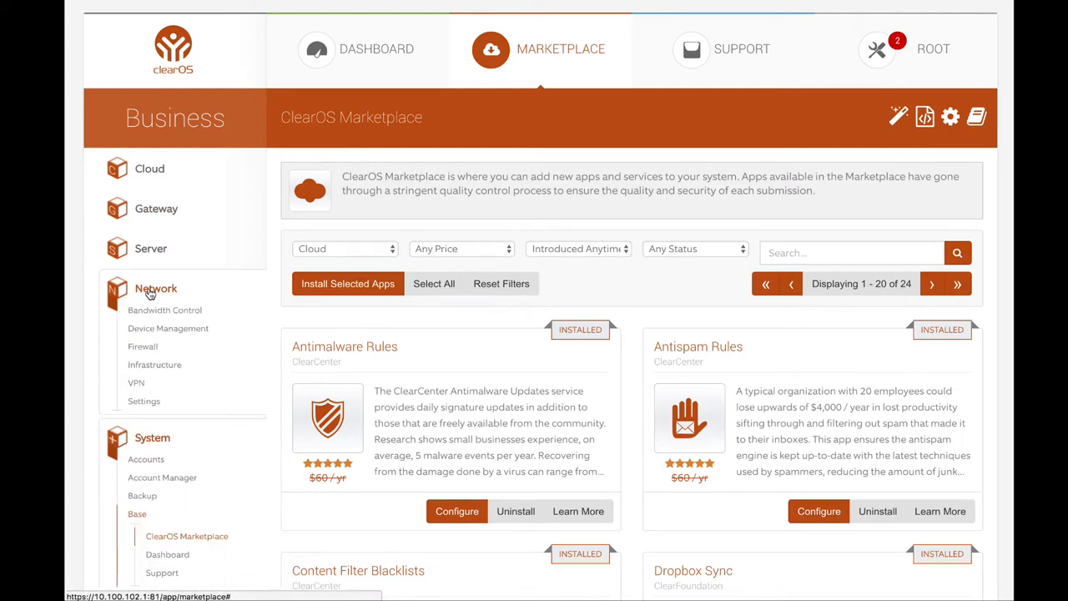
mouse_move(171, 290)
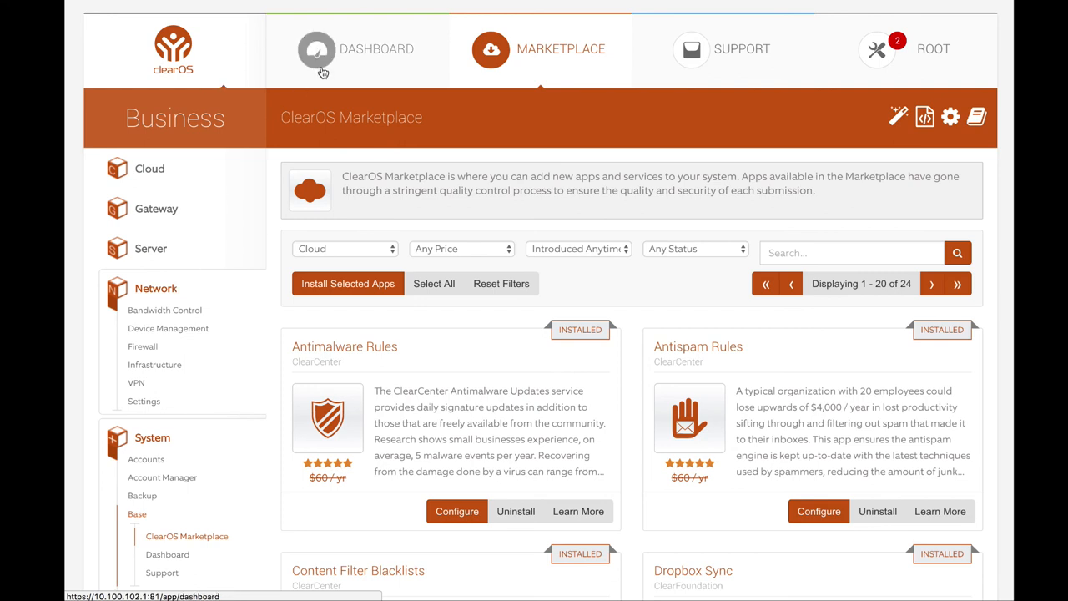
Open the Dashboard from the top bar to view shutdown controls, user counts, events, and memory/CPU charts
left_click(317, 48)
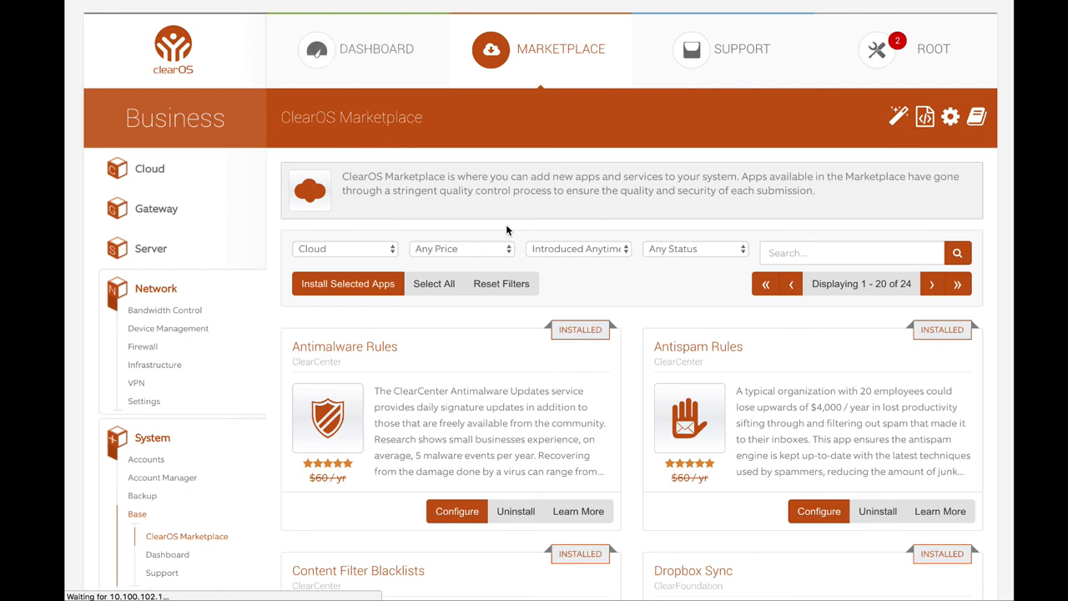
left_click(357, 49)
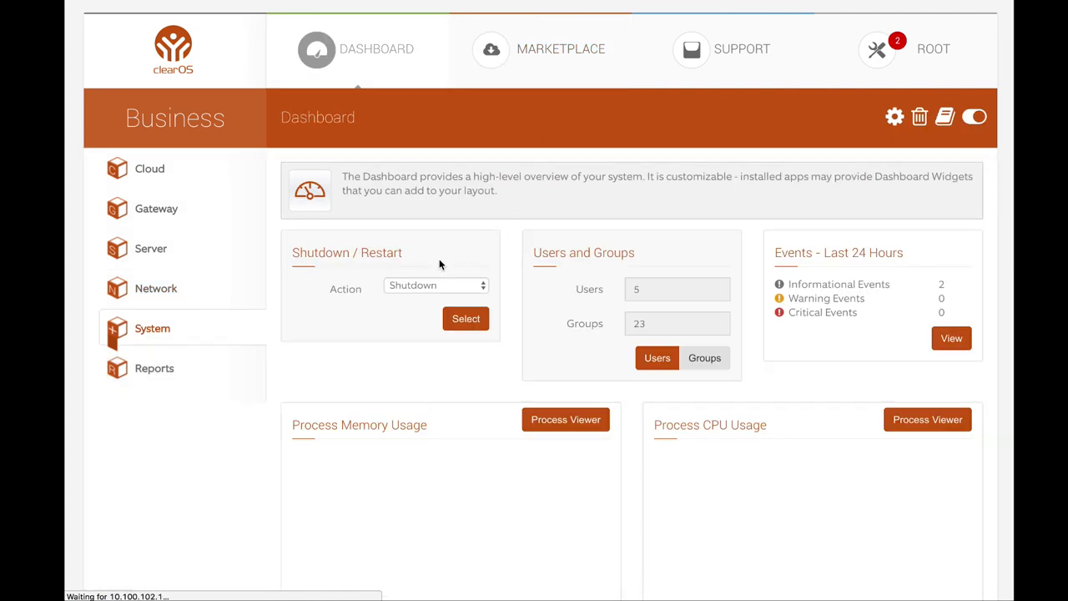
left_click(151, 328)
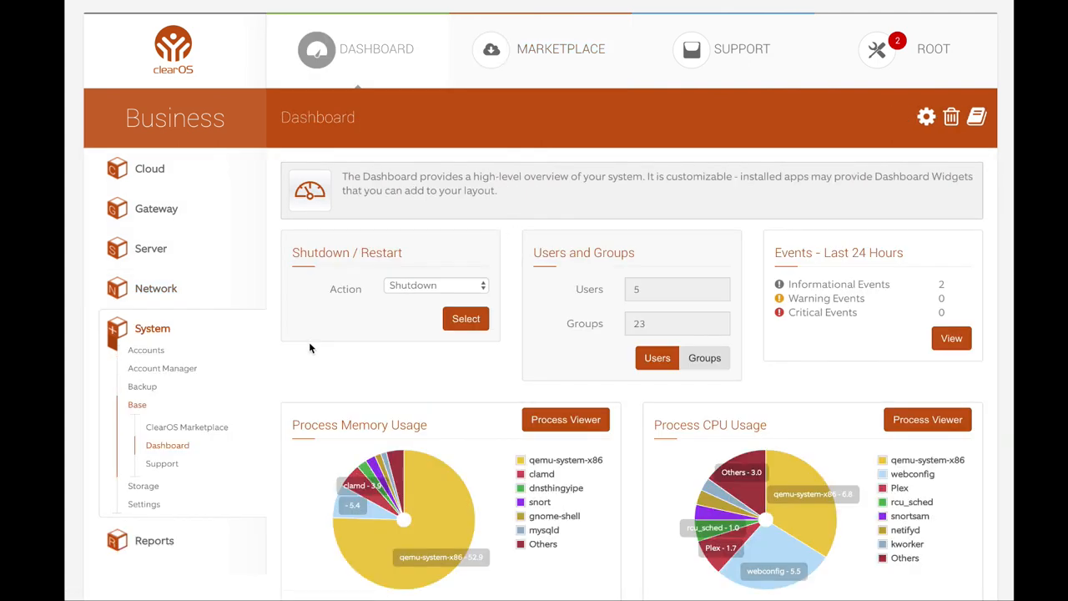
mouse_move(358, 375)
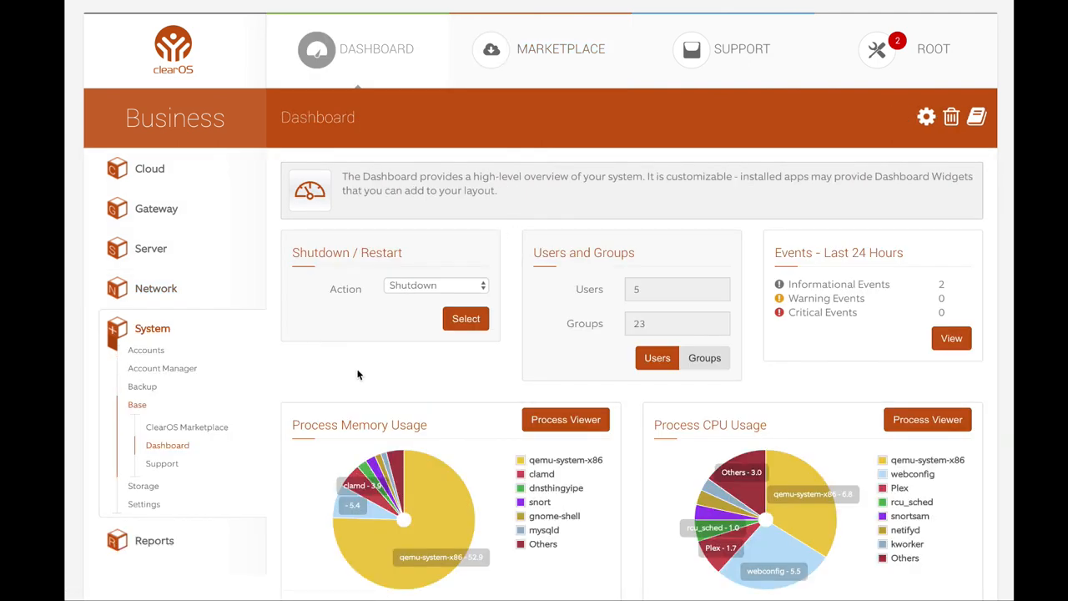